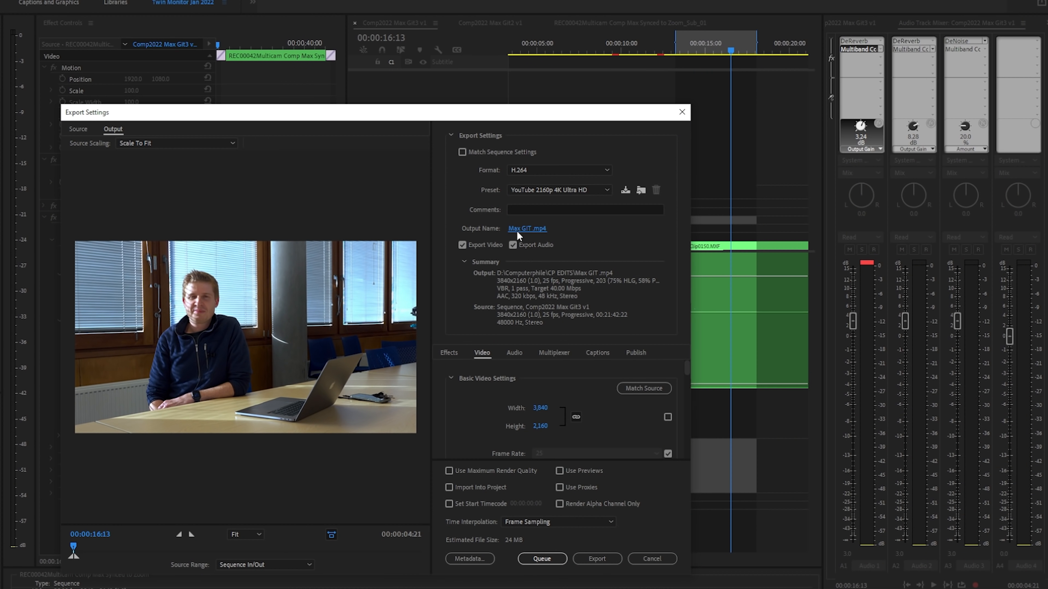
Rename the export output to 'Max GIT3 NEW' and append '_FINAL-FINAL' via the Output Name link
{"action": "left_click", "coordinate": [526, 229]}
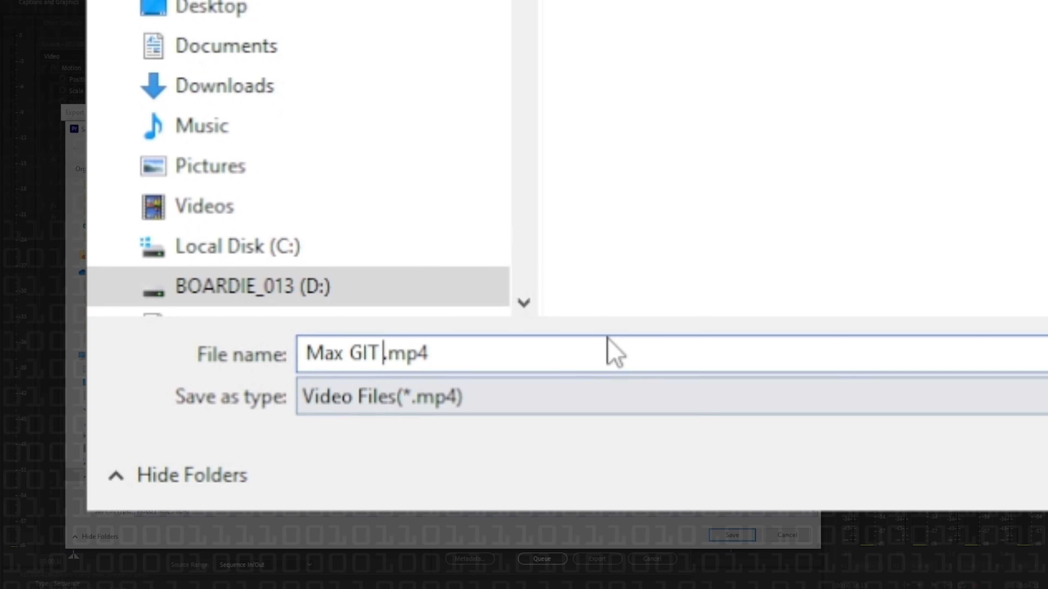
{"action": "type", "text": "3 NEW"}
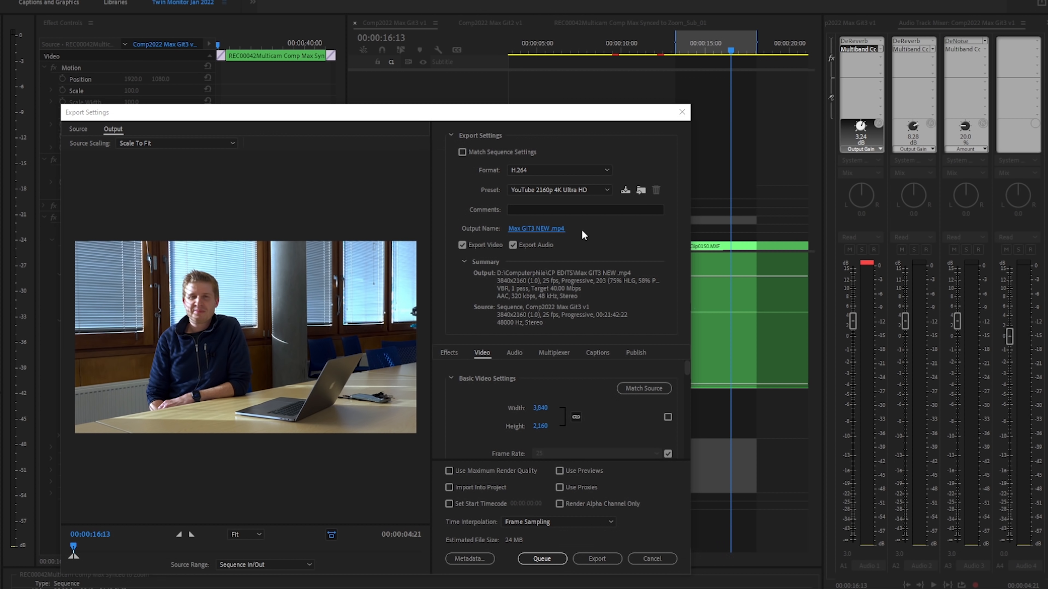
{"action": "left_click", "coordinate": [535, 228]}
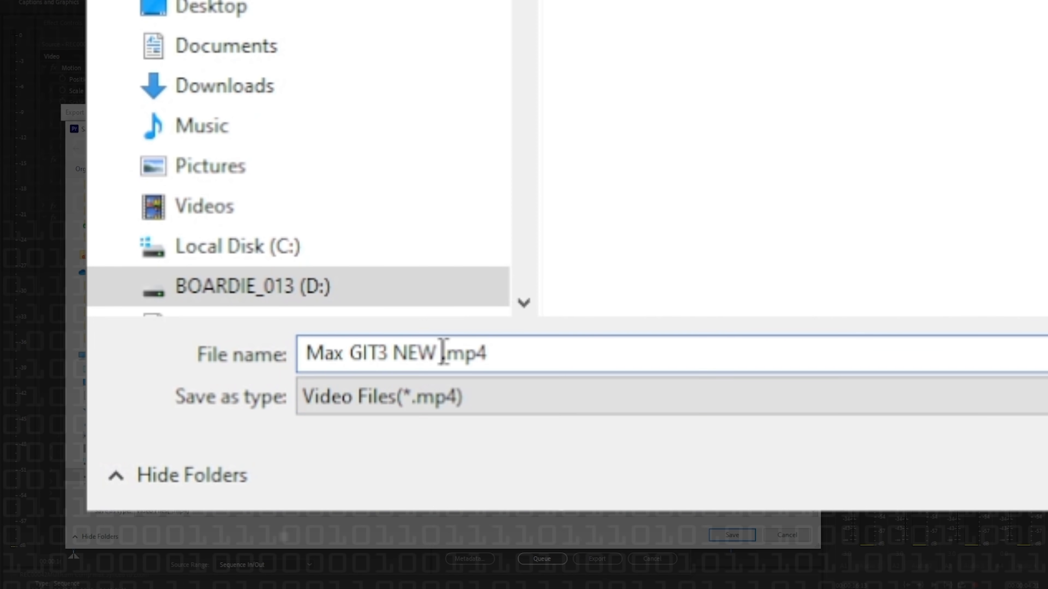
{"action": "type", "text": "_FIN"}
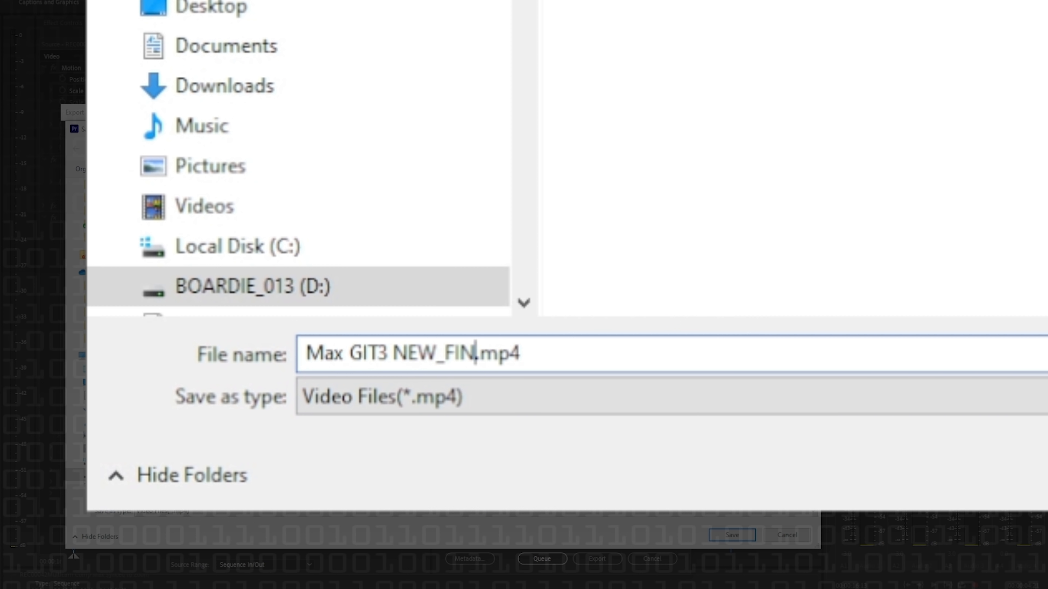
{"action": "type", "text": "AL-FINAL"}
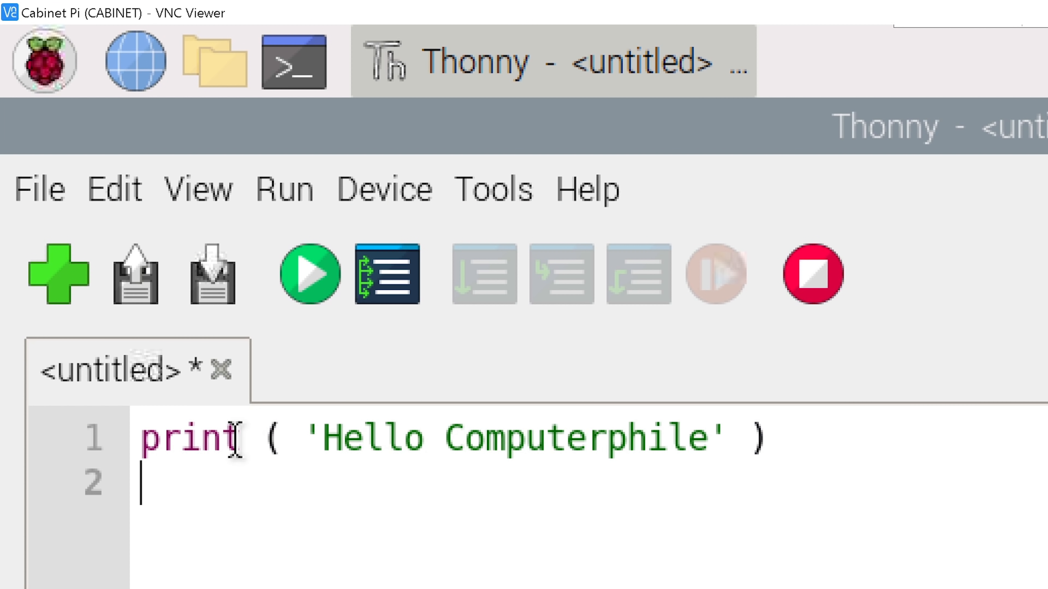
Begin saving the script as 'Hello World New_Final_new versi' in the pi home folder
{"action": "left_click", "coordinate": [38, 188]}
{"action": "type", "text": "He"}
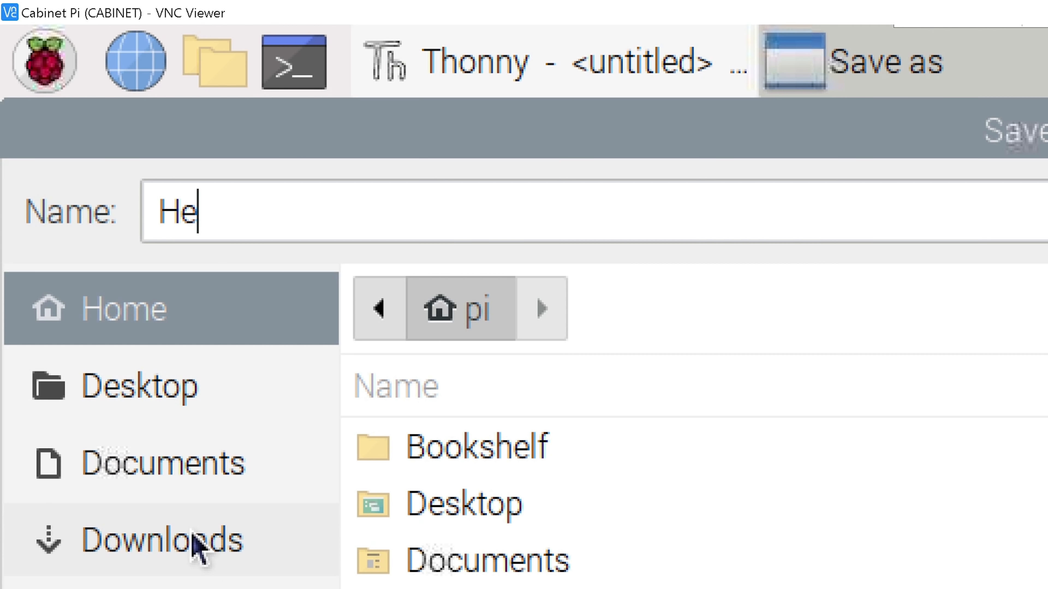
{"action": "type", "text": "llo World N"}
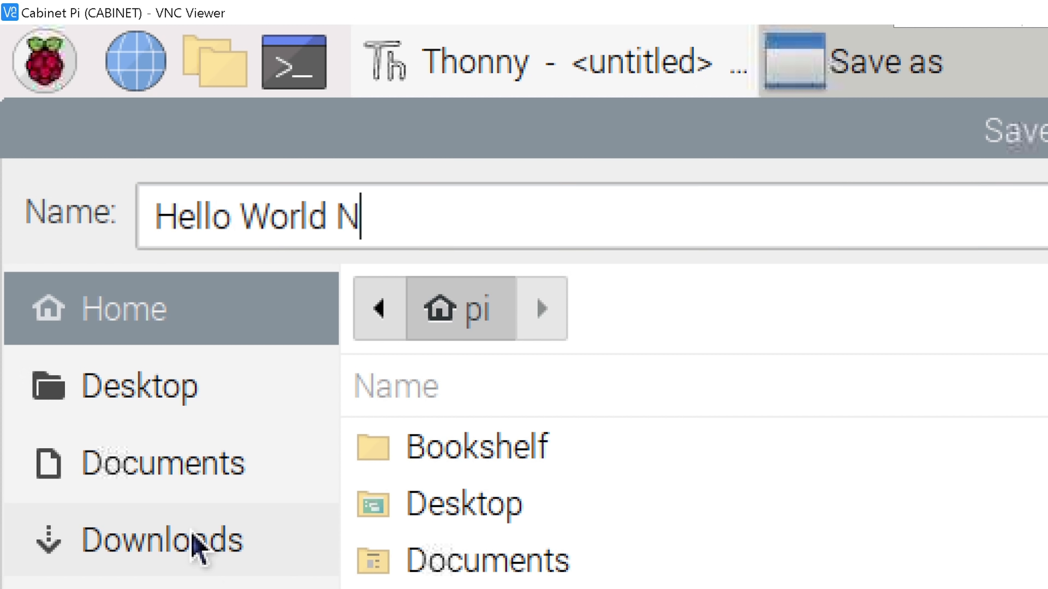
{"action": "type", "text": "ew_Final_"}
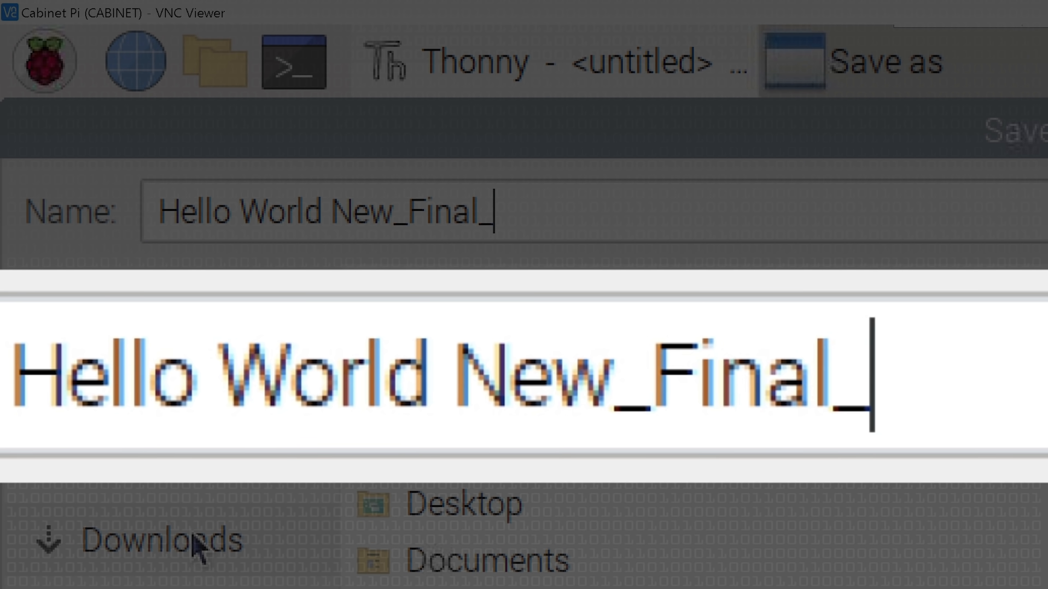
{"action": "type", "text": "new"}
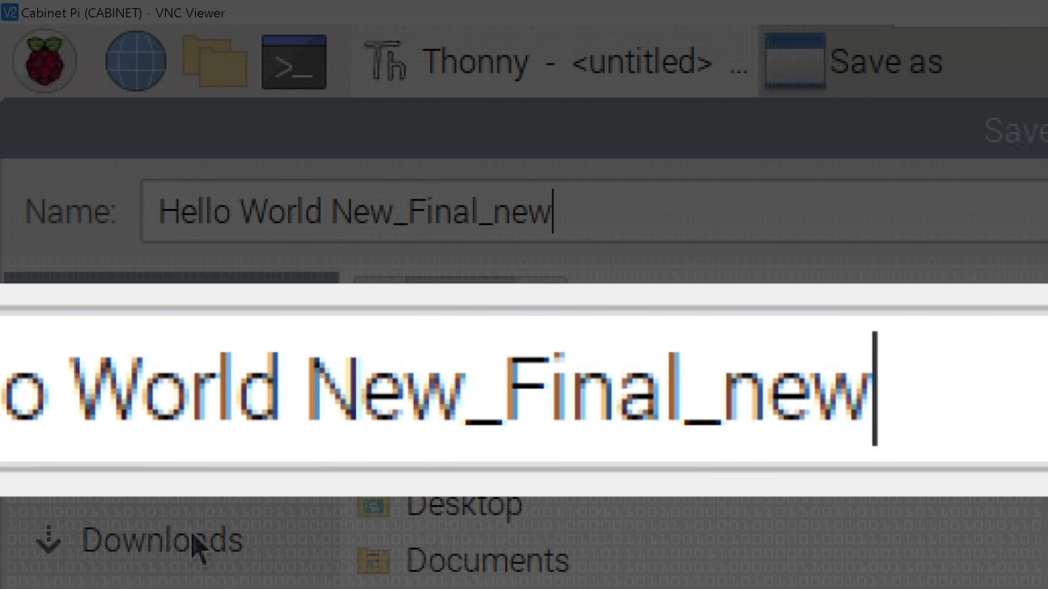
{"action": "type", "text": "versi"}
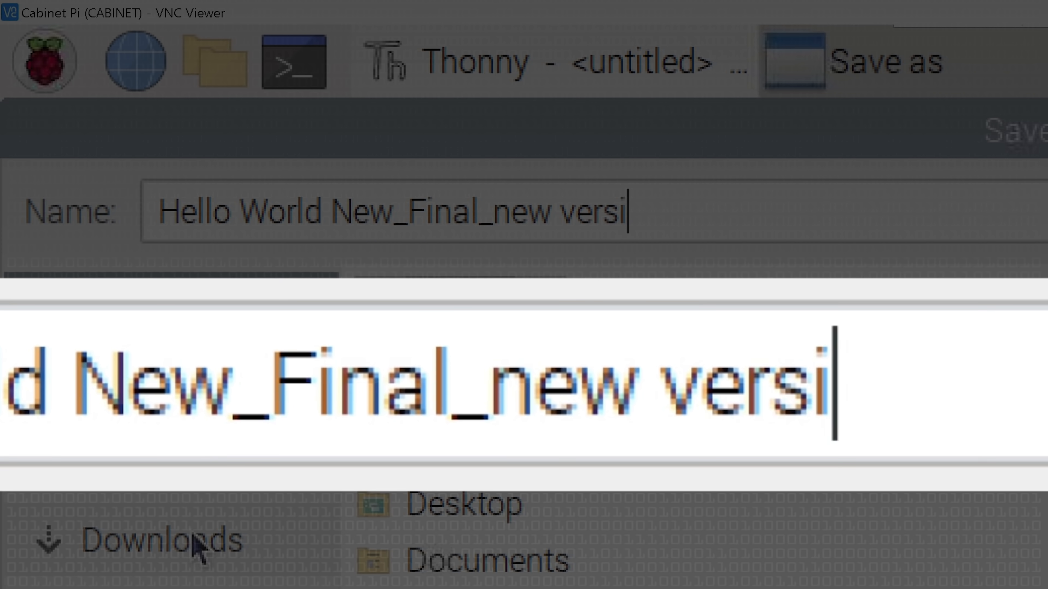